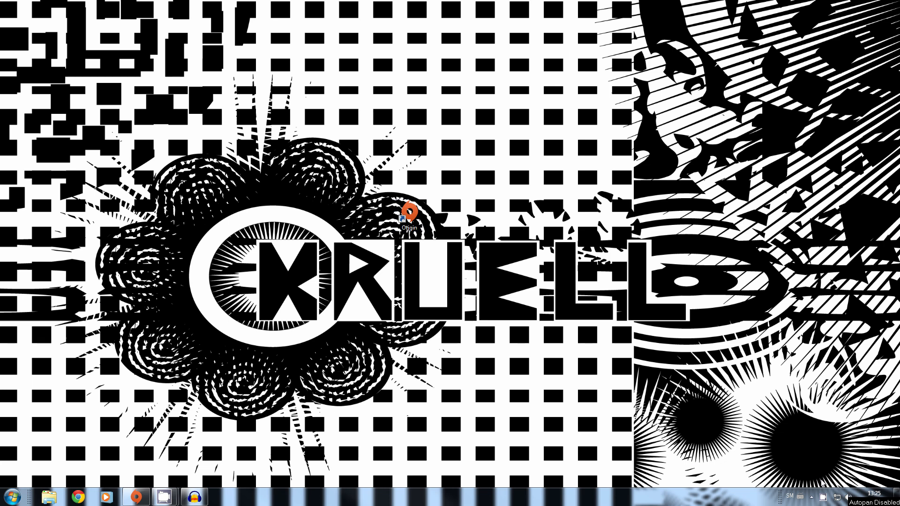
Launch and close Origin, then download FlyVPN Lite from flyvpn.com's Download page.
{"action": "double_click", "coordinate": [408, 220]}
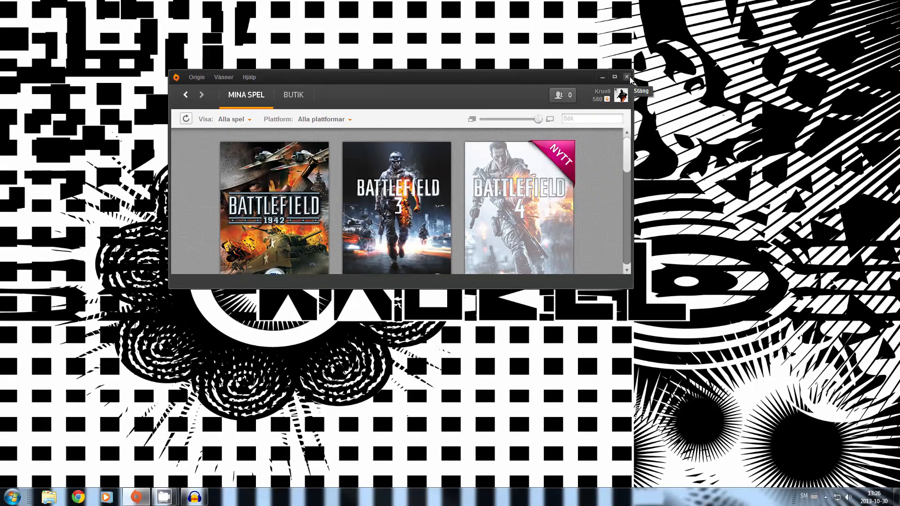
{"action": "left_click", "coordinate": [627, 77]}
{"action": "type", "text": "vp"}
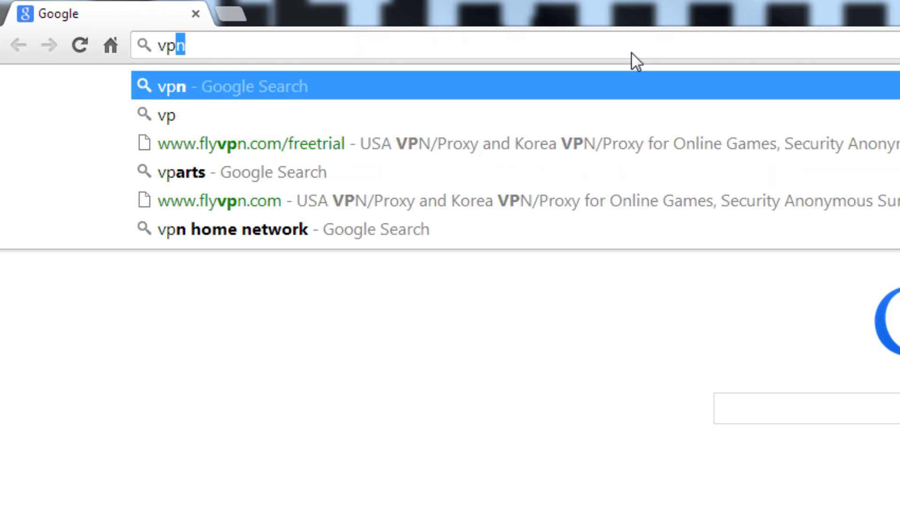
{"action": "type", "text": "flyvpn.com"}
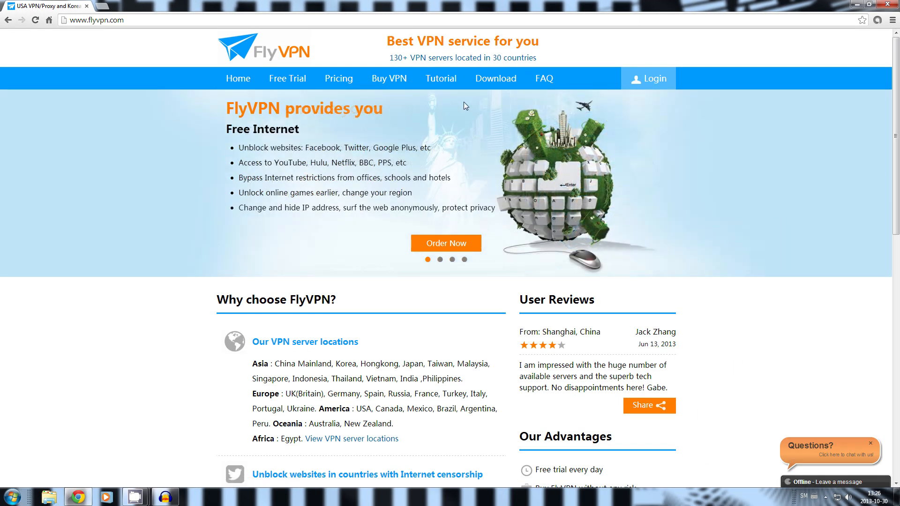
{"action": "mouse_move", "coordinate": [495, 79]}
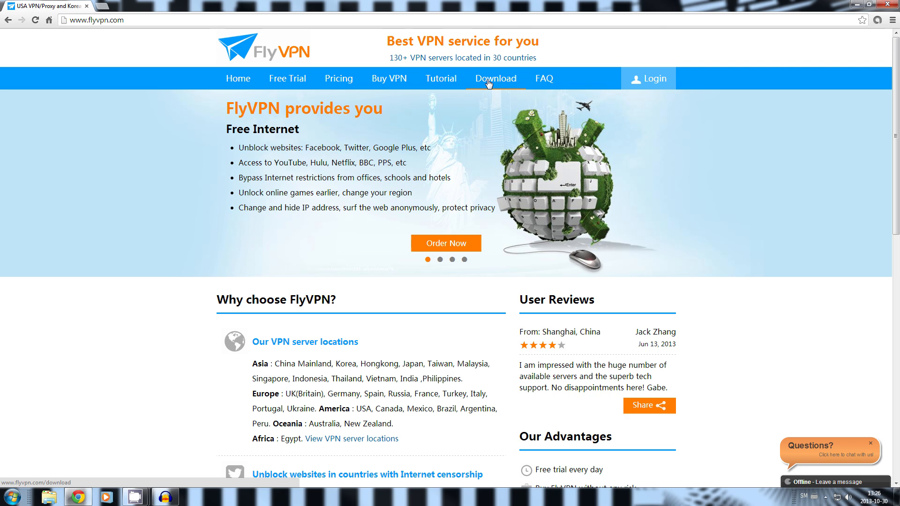
{"action": "left_click", "coordinate": [495, 79]}
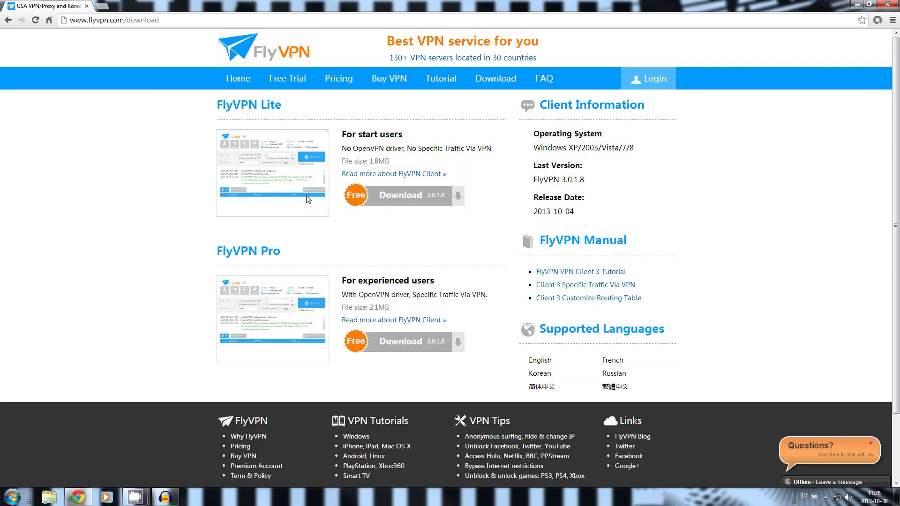
{"action": "mouse_move", "coordinate": [396, 220]}
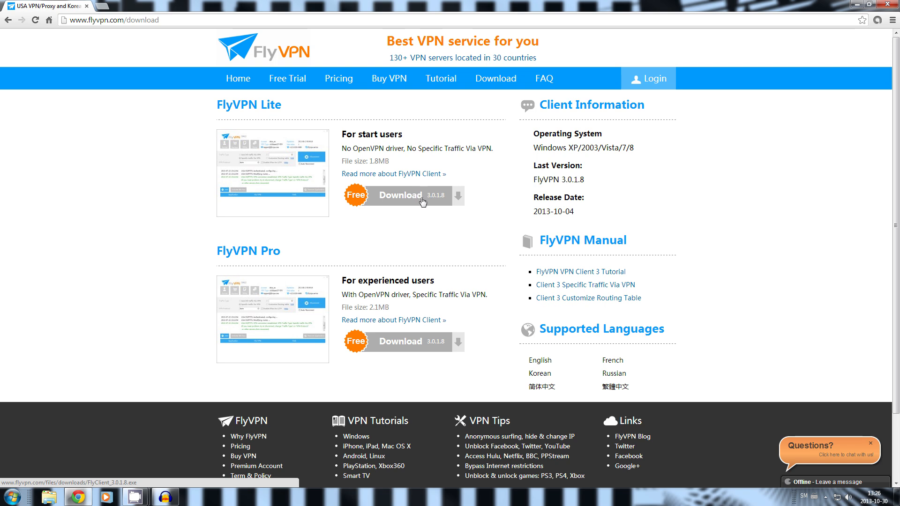
{"action": "left_click", "coordinate": [403, 195]}
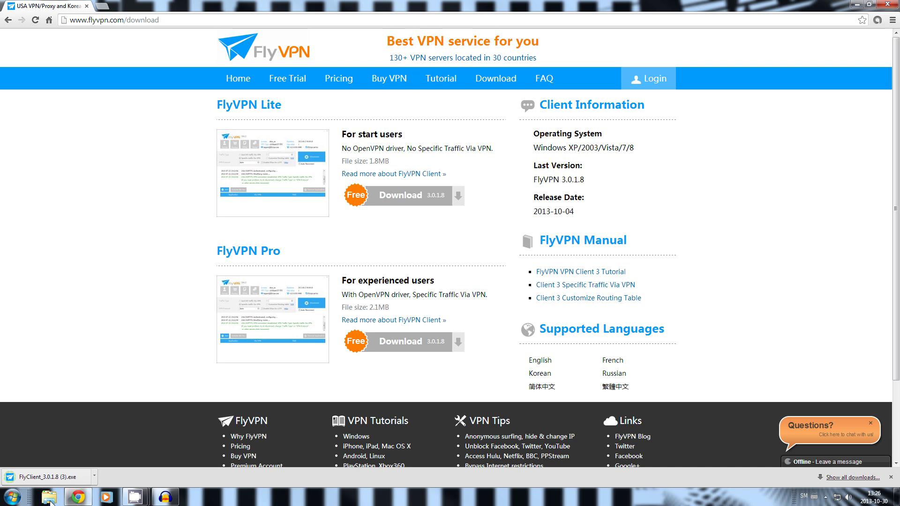
Run the downloaded FlyClient installer and move the FlyVPN login window aside.
{"action": "left_click", "coordinate": [46, 477]}
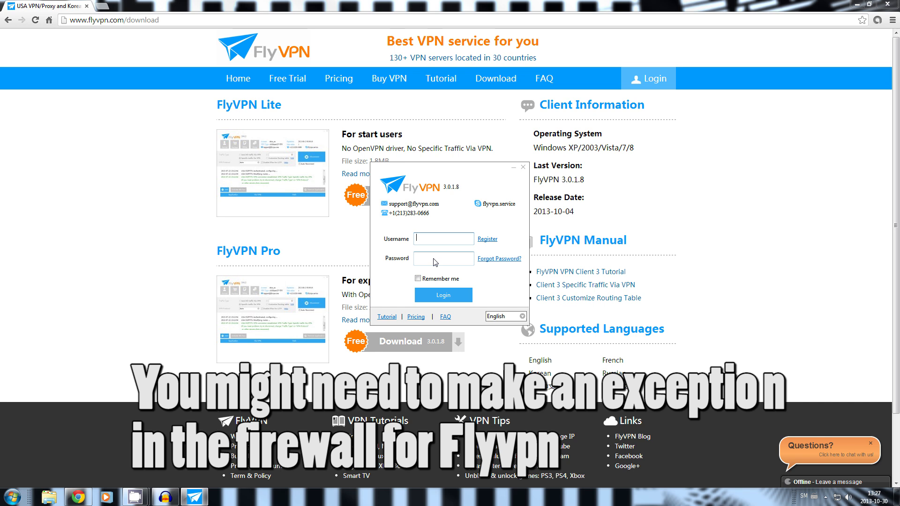
{"action": "mouse_move", "coordinate": [645, 353]}
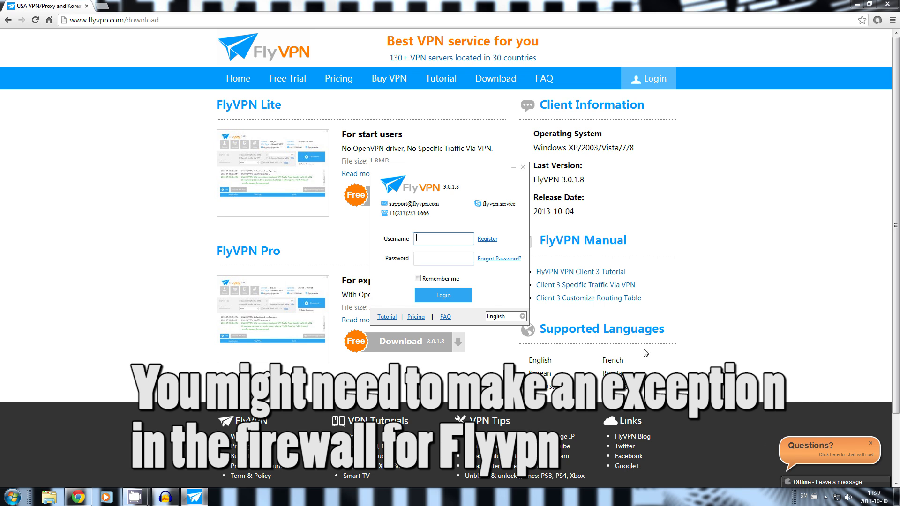
{"action": "left_click_drag", "start_coordinate": [448, 168], "coordinate": [320, 152]}
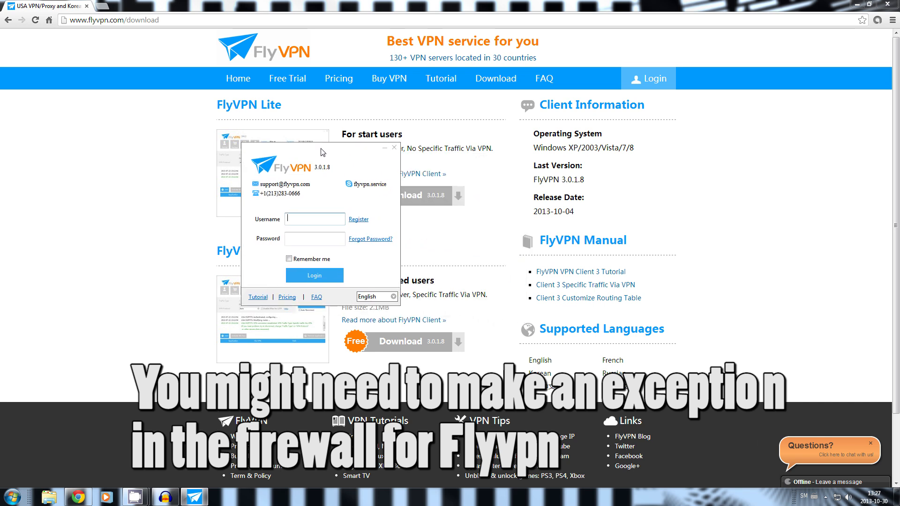
{"action": "mouse_move", "coordinate": [514, 274]}
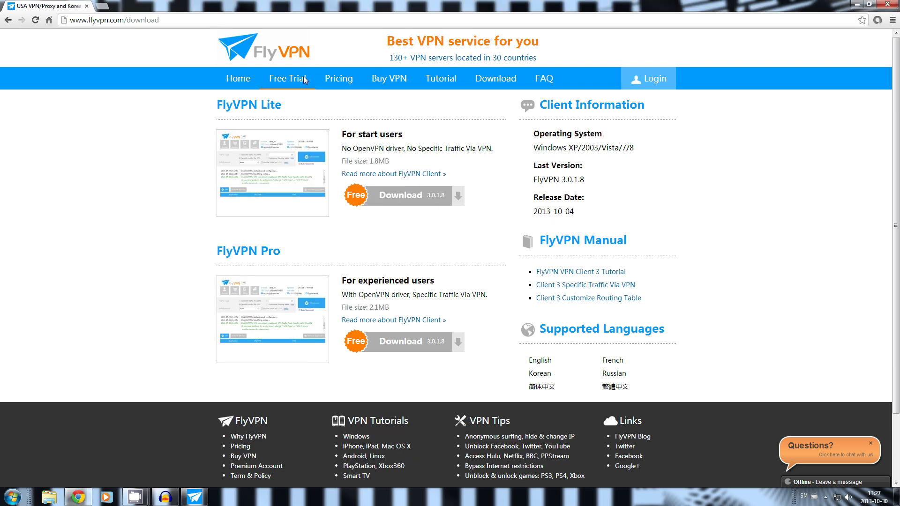
Log in with free trial account vpnu using the site's trial password, dismissing the server-full message.
{"action": "left_click", "coordinate": [287, 79]}
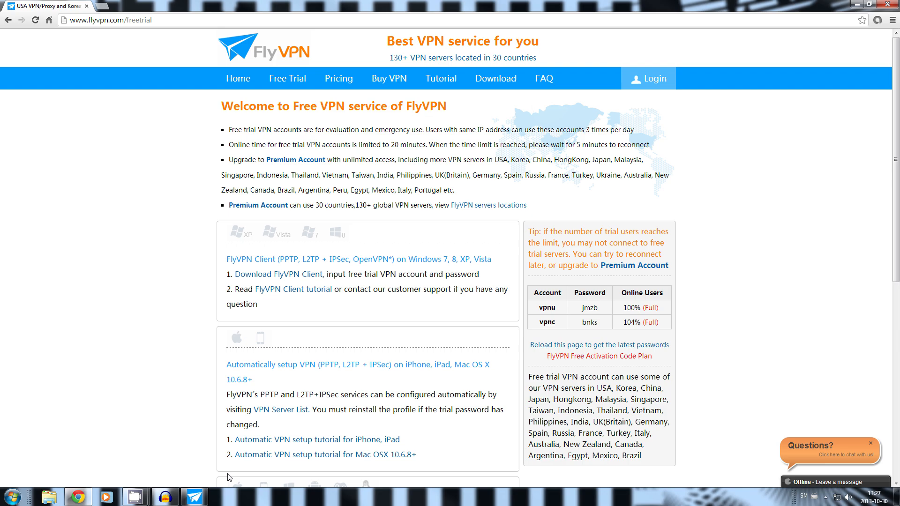
{"action": "mouse_move", "coordinate": [604, 313]}
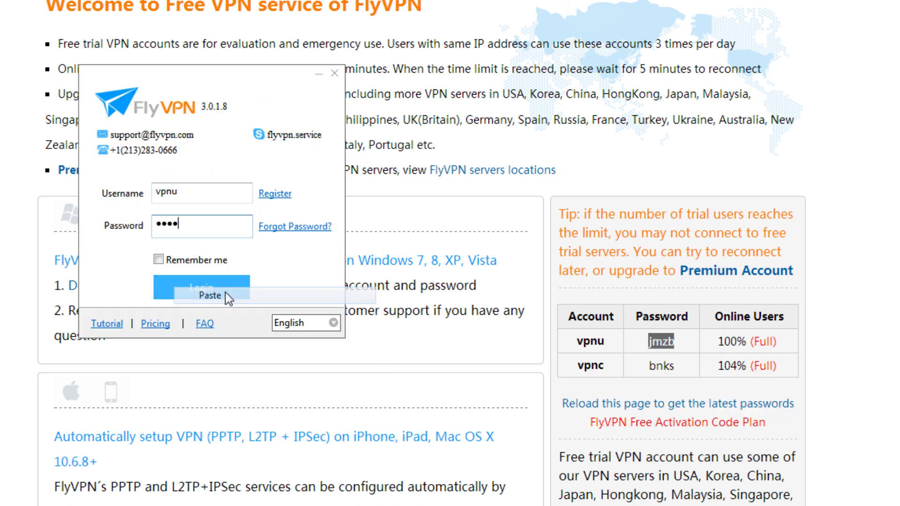
{"action": "left_click", "coordinate": [200, 287]}
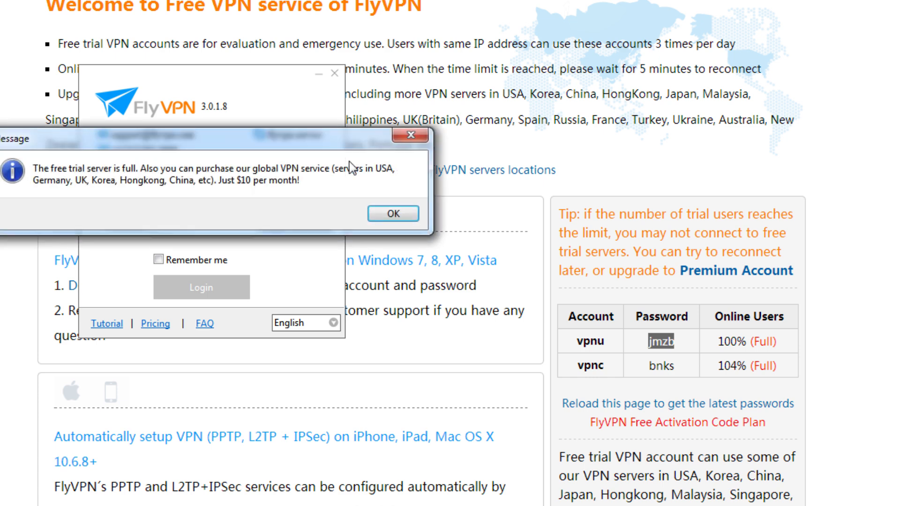
{"action": "left_click", "coordinate": [391, 212]}
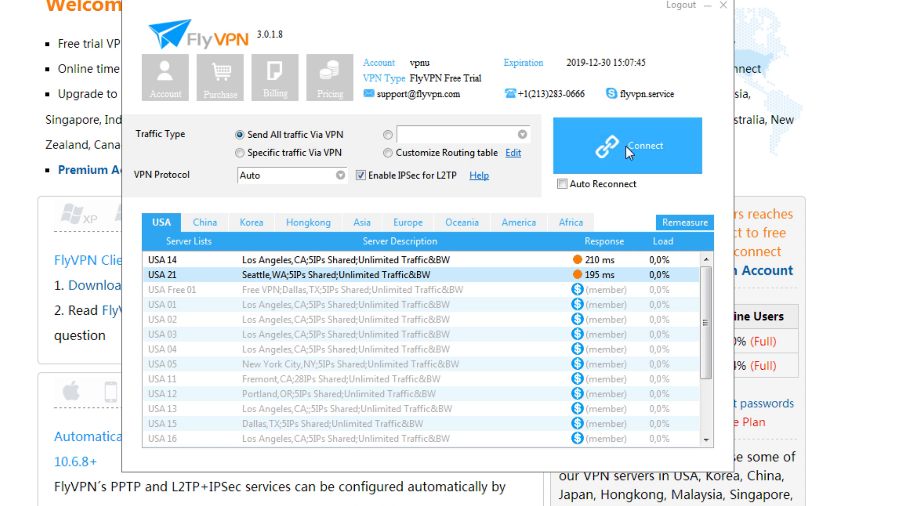
Keep connecting to USA 21, dismissing 'free trial server is full' popups until L2TP/IPSec connects.
{"action": "left_click", "coordinate": [626, 146]}
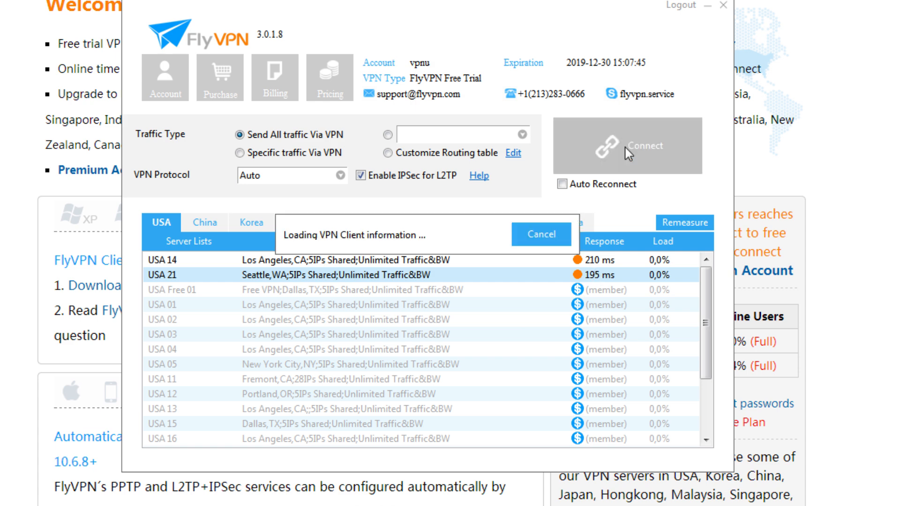
{"action": "left_click", "coordinate": [626, 145]}
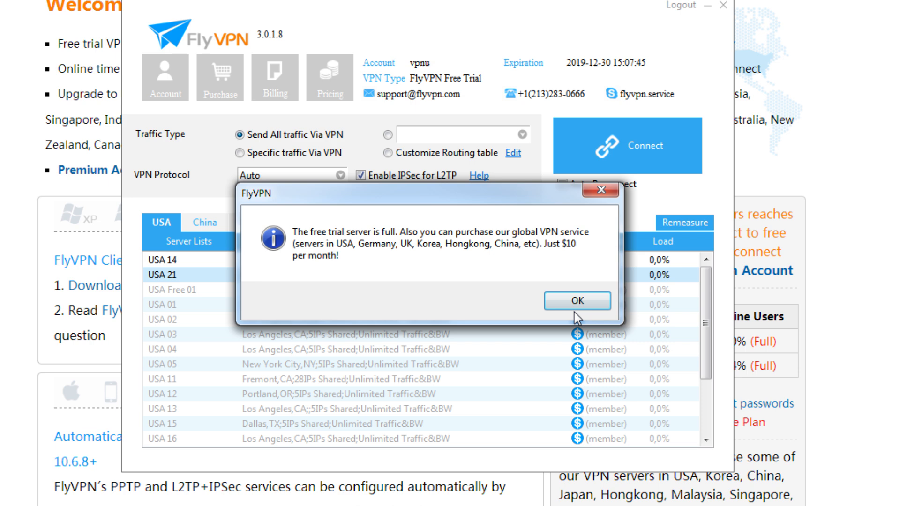
{"action": "left_click", "coordinate": [576, 300]}
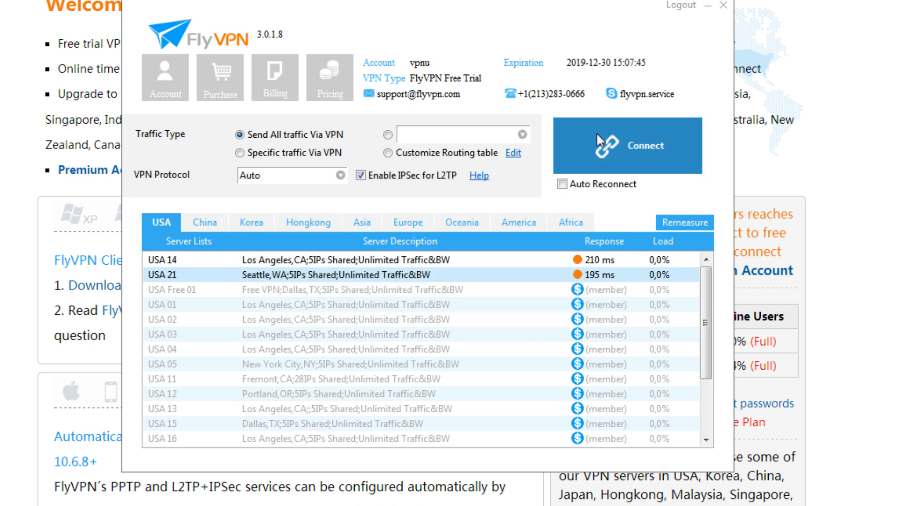
{"action": "left_click", "coordinate": [626, 145]}
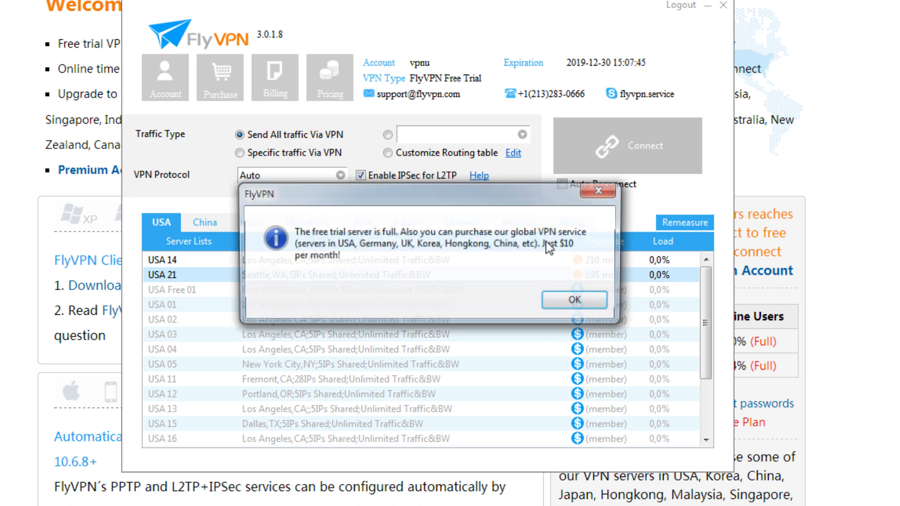
{"action": "left_click", "coordinate": [573, 300]}
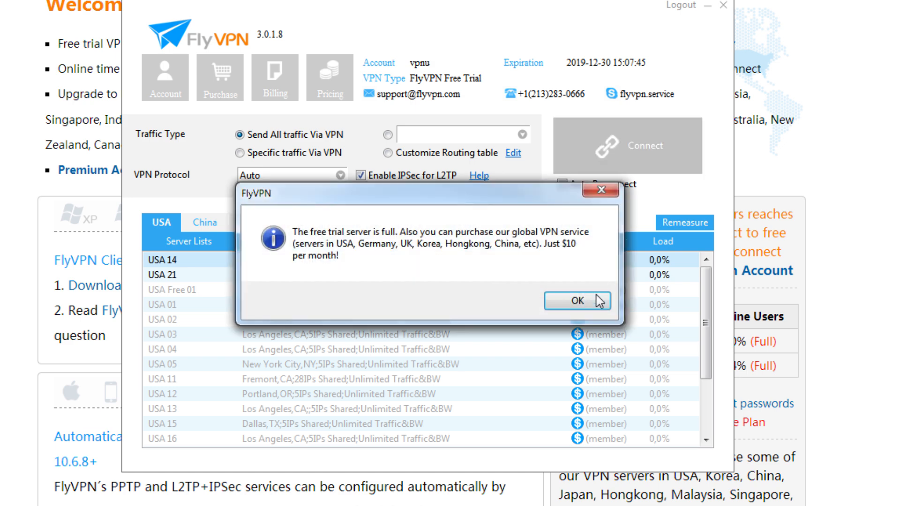
{"action": "left_click", "coordinate": [577, 301]}
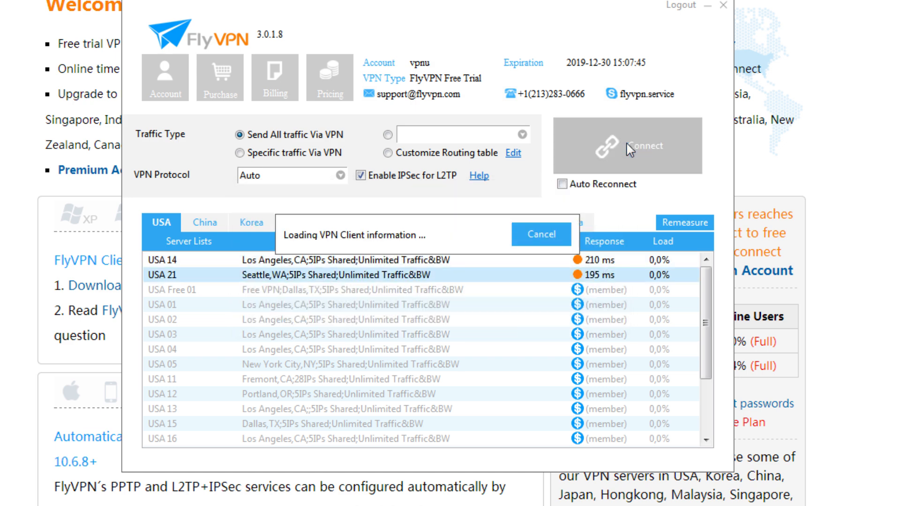
{"action": "left_click", "coordinate": [626, 145]}
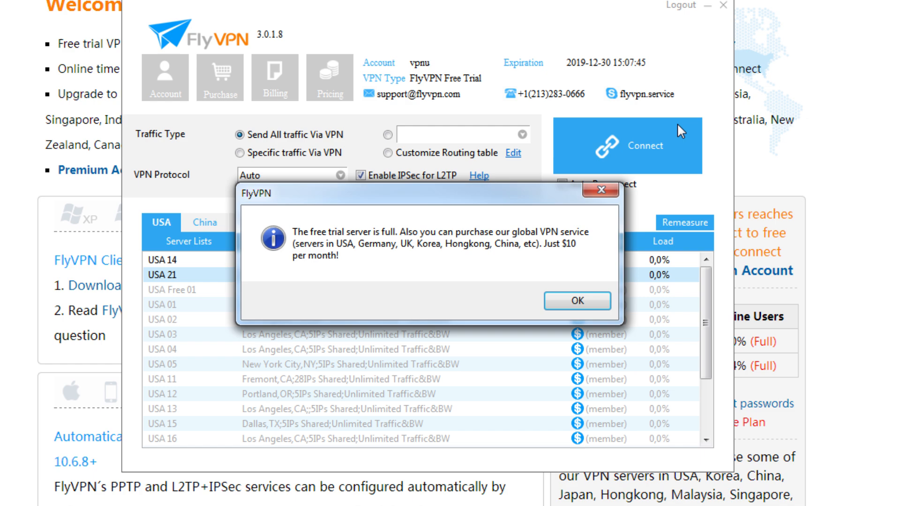
{"action": "left_click", "coordinate": [578, 300]}
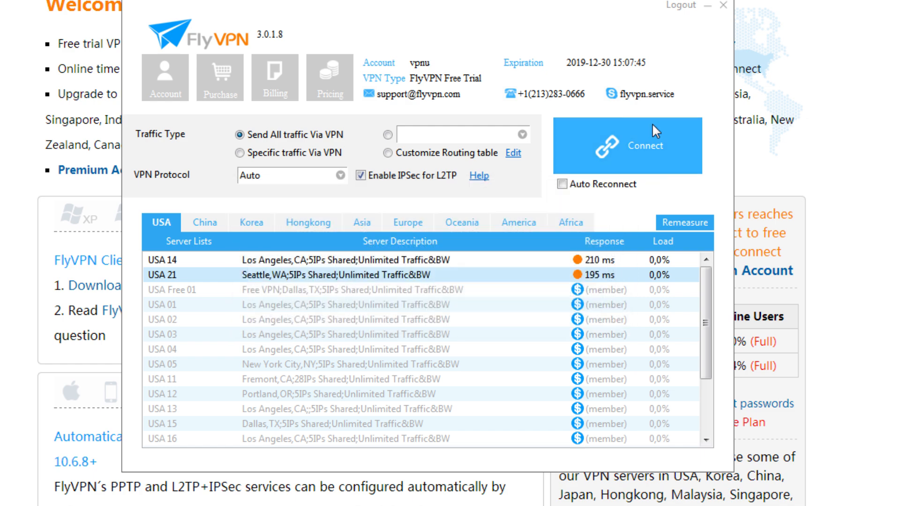
{"action": "left_click", "coordinate": [626, 146]}
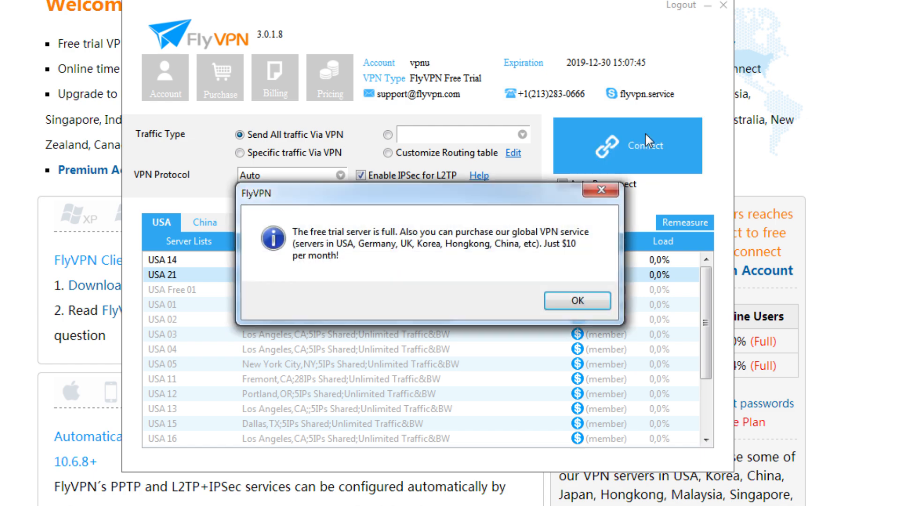
{"action": "left_click", "coordinate": [576, 301]}
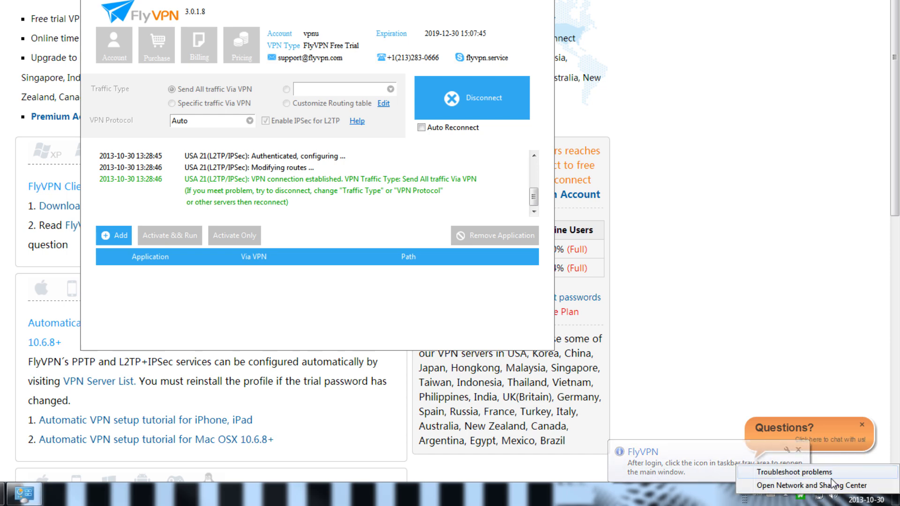
Check Network and Sharing Center and adapter settings for the active FlyVPN connection.
{"action": "left_click", "coordinate": [810, 485]}
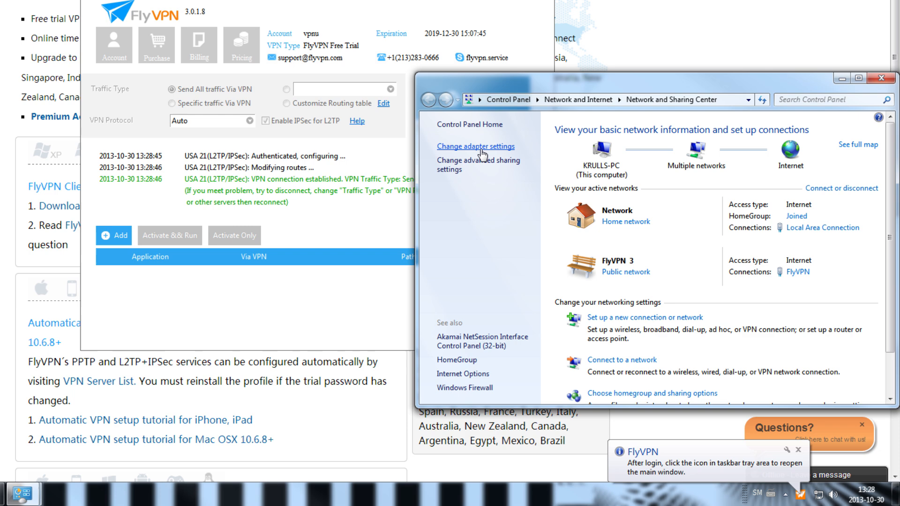
{"action": "left_click", "coordinate": [474, 146]}
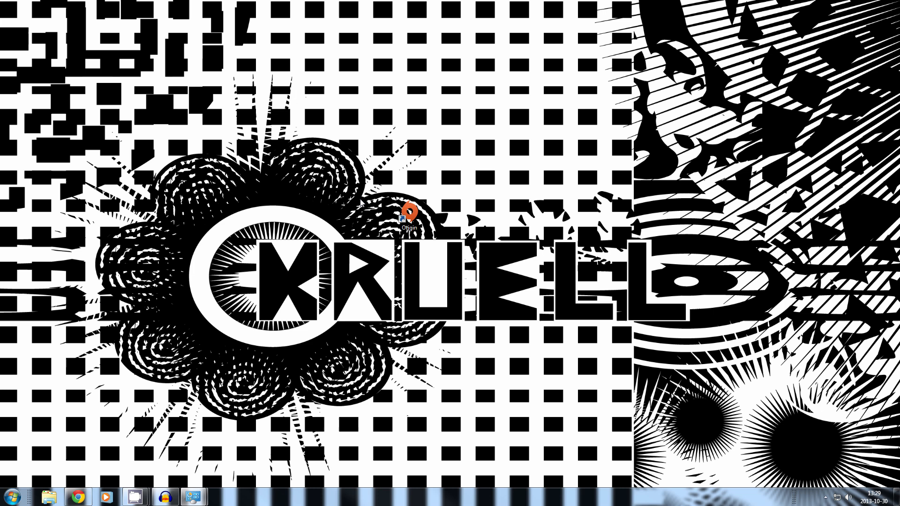
{"action": "mouse_move", "coordinate": [424, 277]}
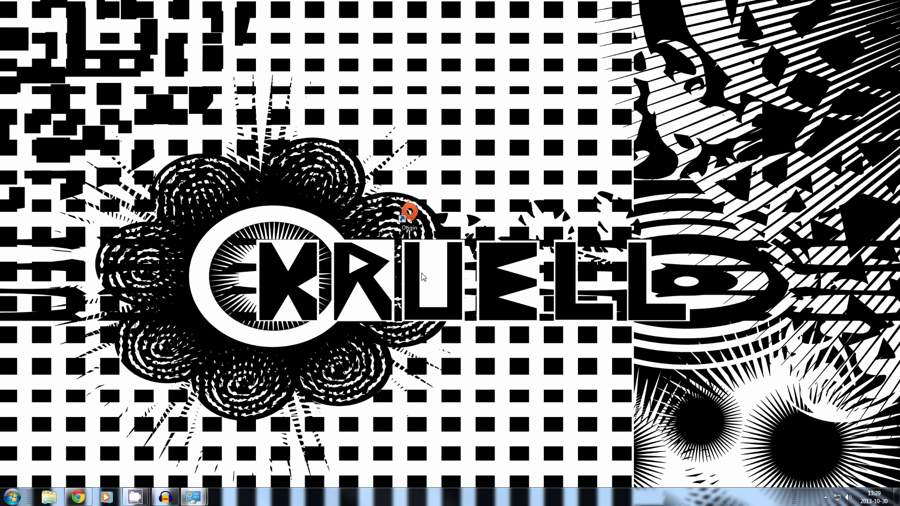
{"action": "mouse_move", "coordinate": [469, 278]}
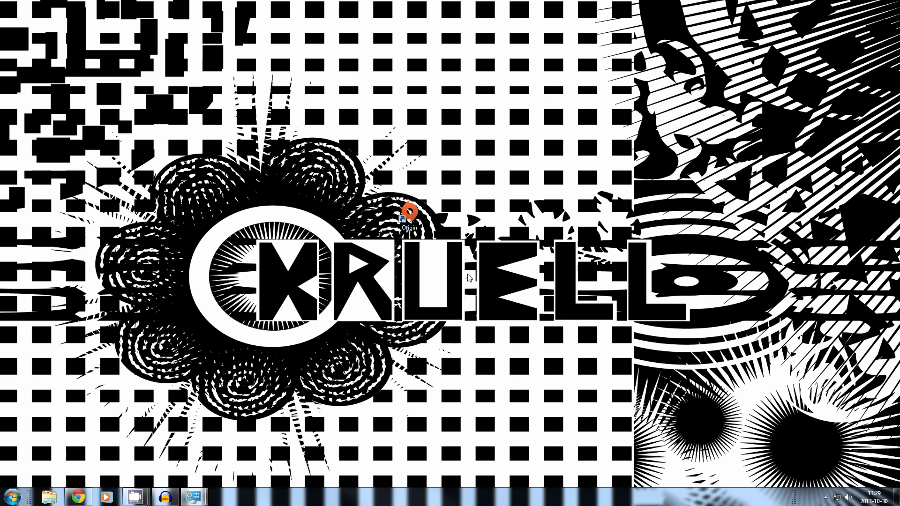
{"action": "mouse_move", "coordinate": [465, 271]}
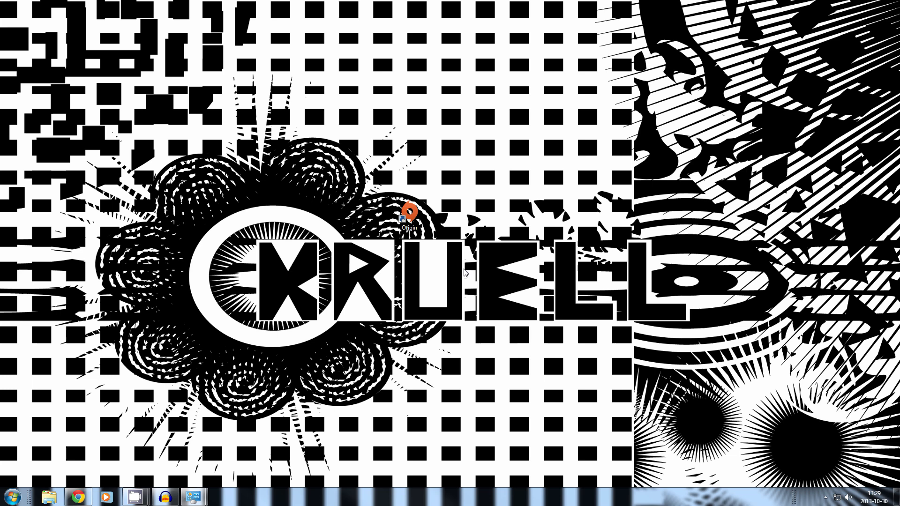
Launch Origin from its desktop shortcut to reach the Battlefield 4 page.
{"action": "double_click", "coordinate": [409, 218]}
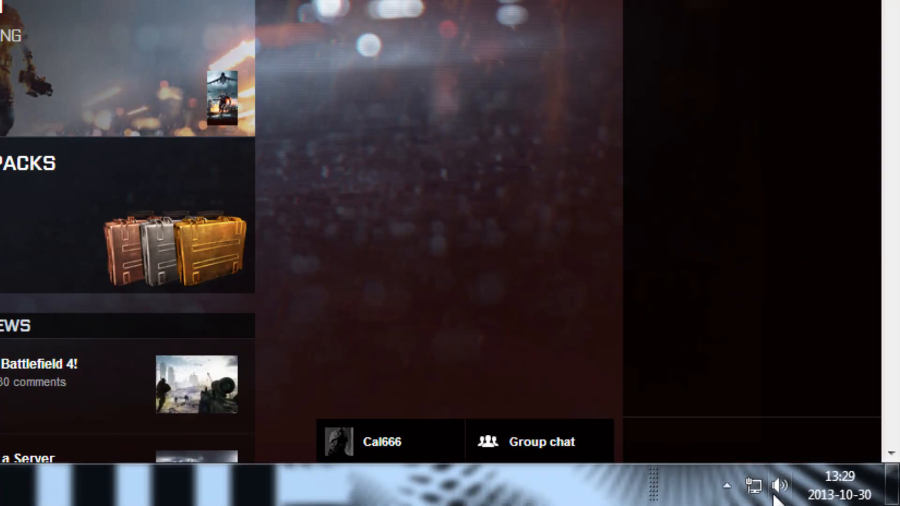
Show the hidden system tray icons to find the FlyVPN client.
{"action": "left_click", "coordinate": [728, 485]}
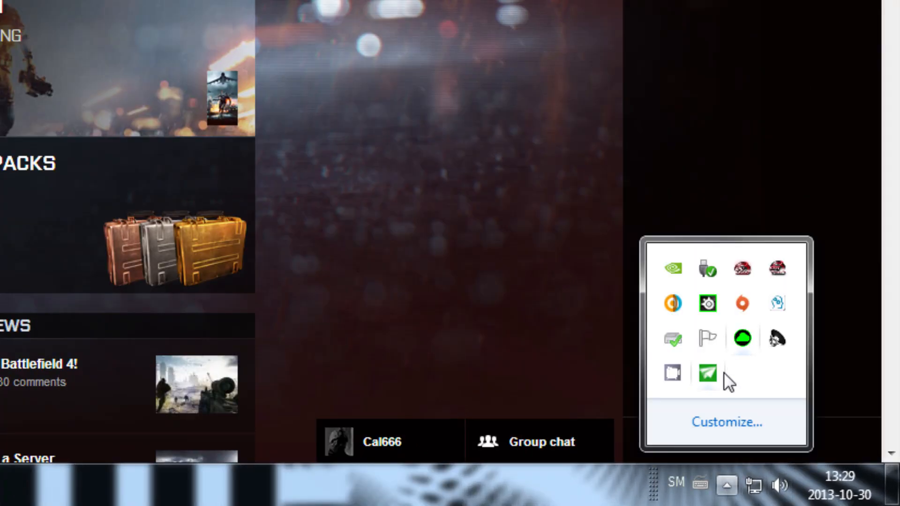
{"action": "mouse_move", "coordinate": [708, 376]}
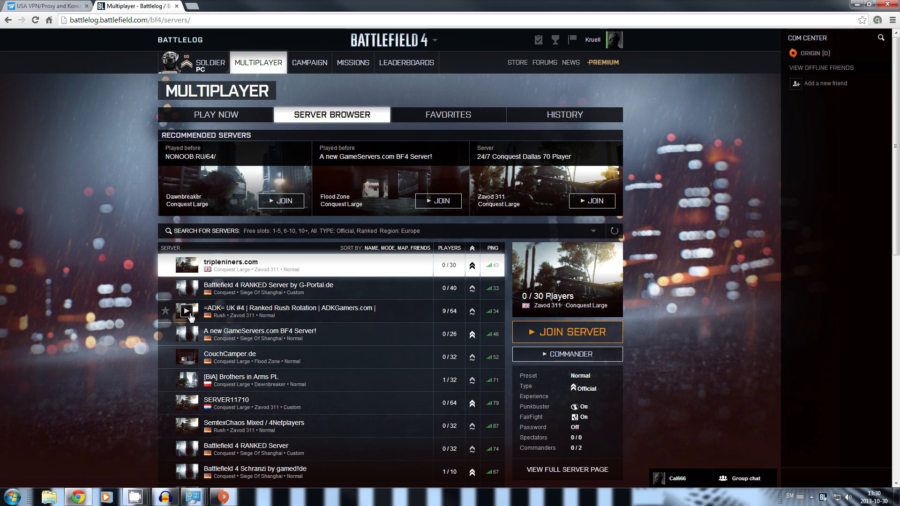
{"action": "mouse_move", "coordinate": [138, 197]}
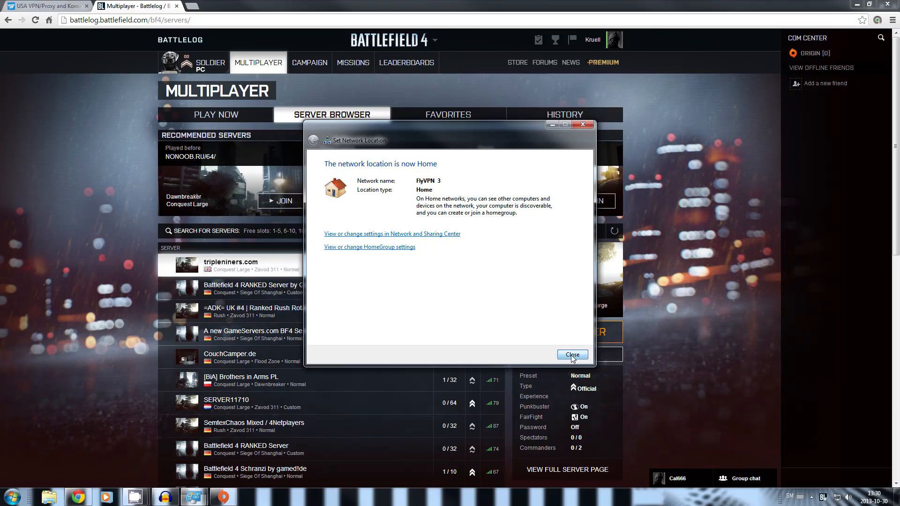
Close the Set Network Location dialog while joining the =ADK= UK #4 Rush server.
{"action": "left_click", "coordinate": [571, 355]}
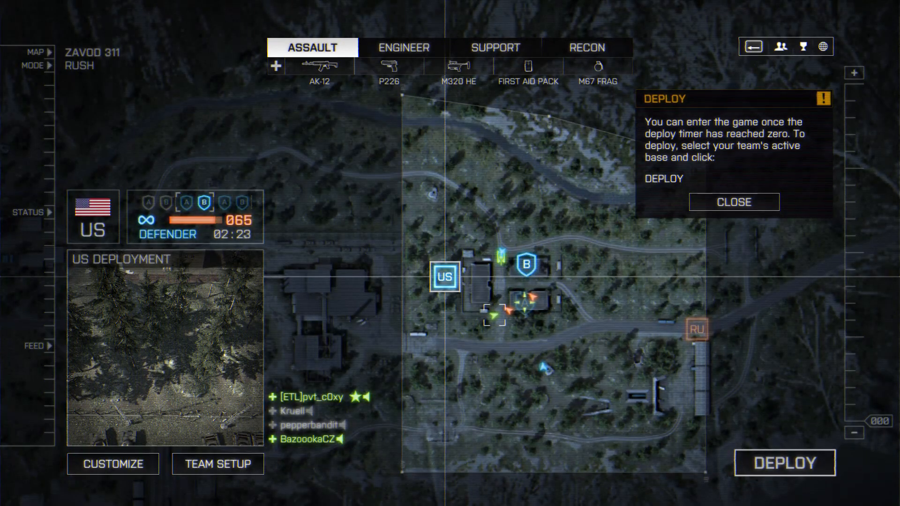
Close the deploy tip and deploy as Assault into the Zavod 311 Rush match.
{"action": "left_click", "coordinate": [733, 201]}
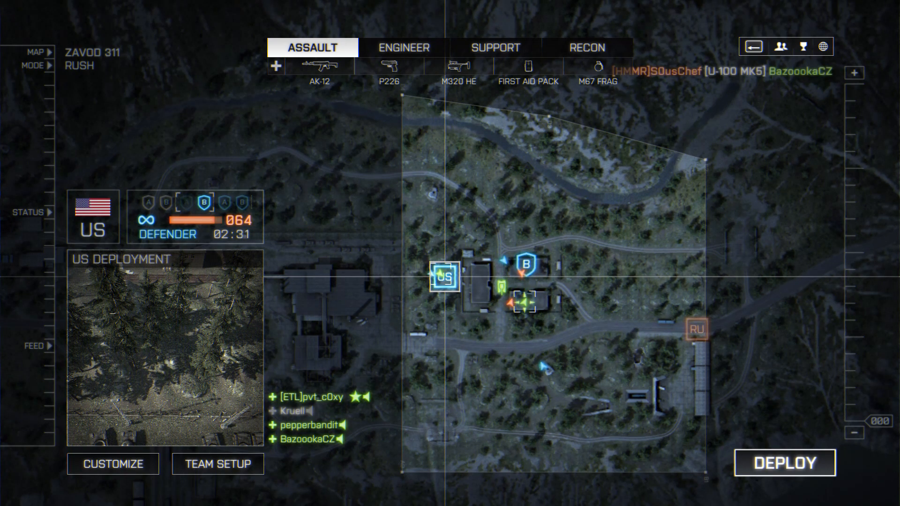
{"action": "left_click", "coordinate": [784, 463]}
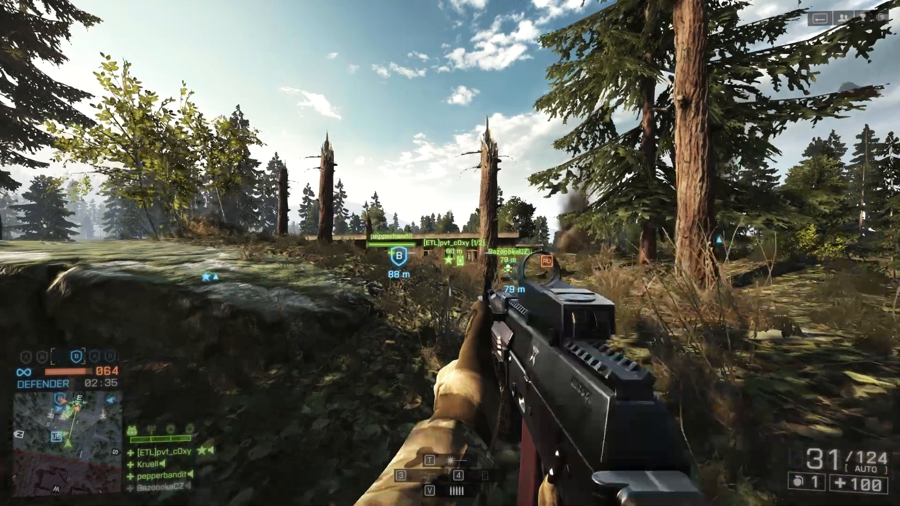